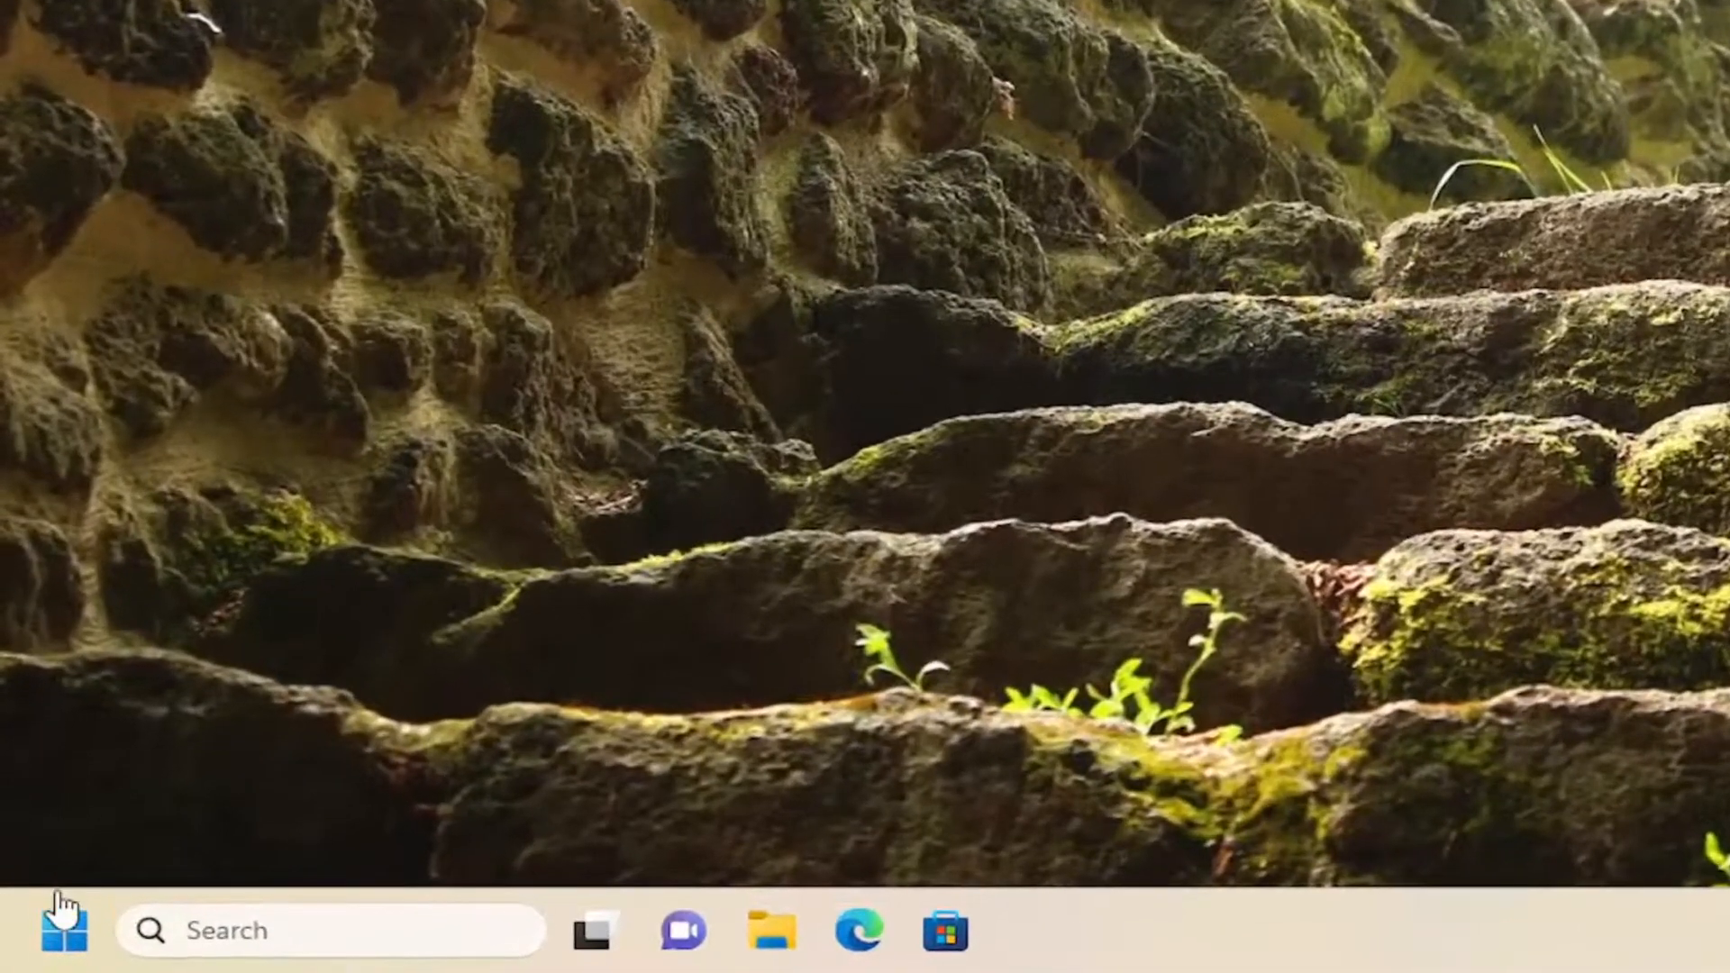
Step: Bring up the Start button's quick-link menu to reach Run for services.msc
right_click(61, 929)
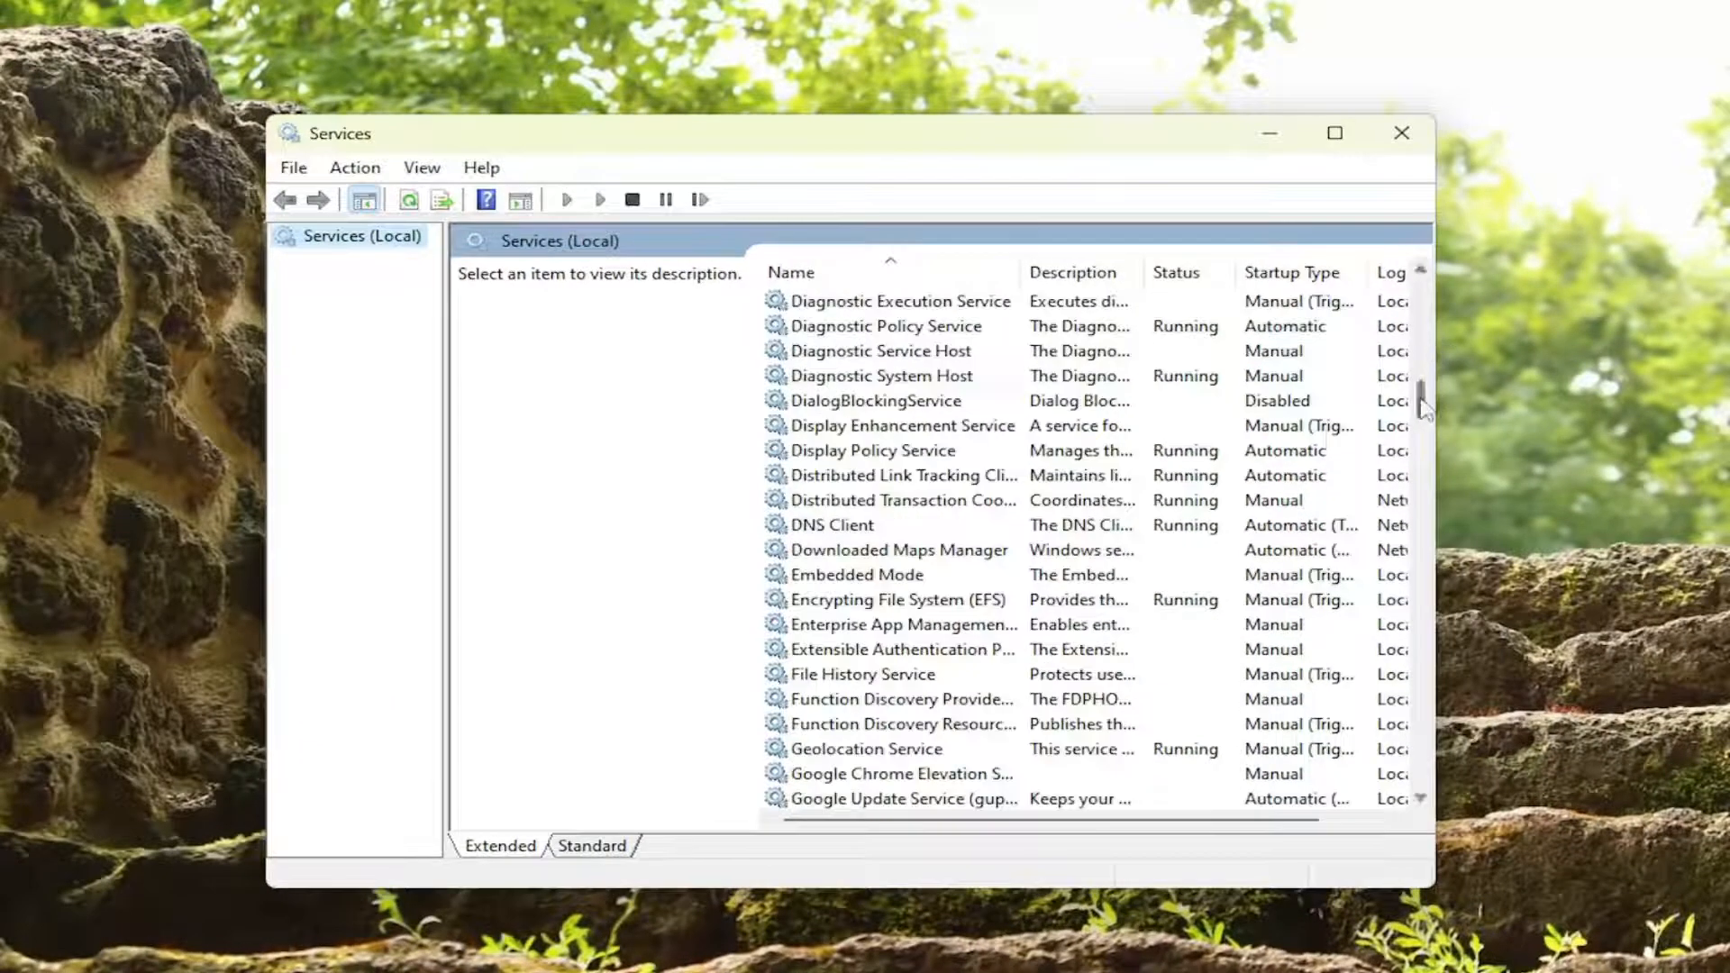
scroll("down", 3)
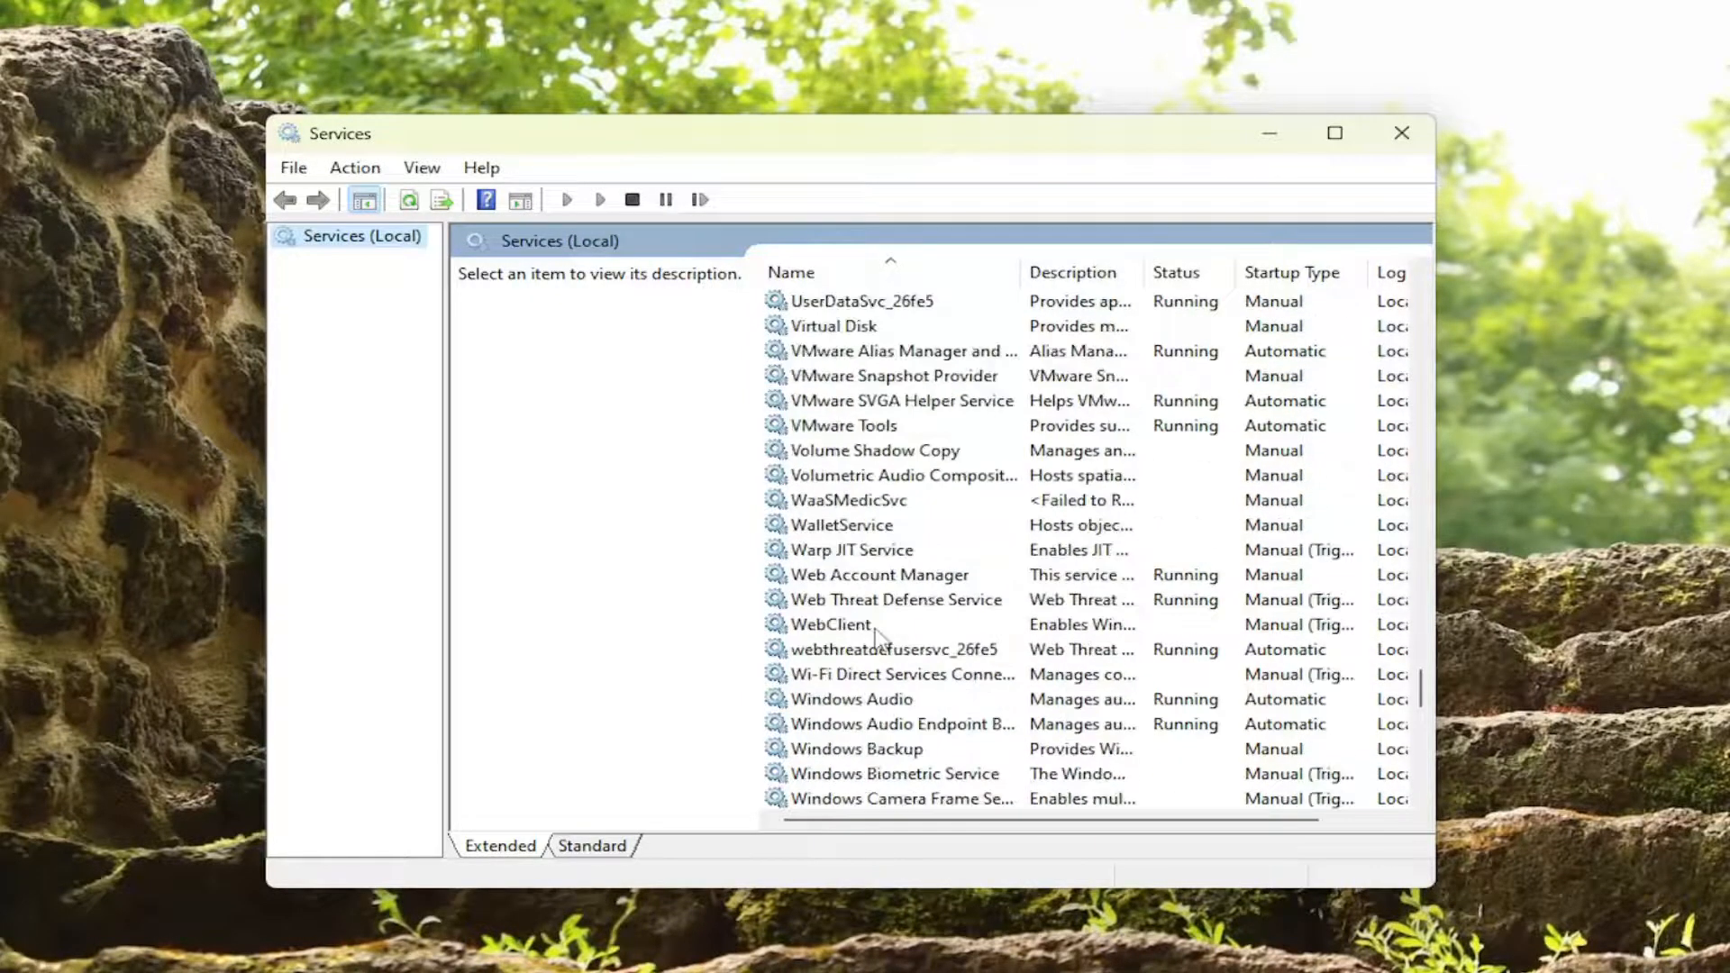
scroll("down", 3)
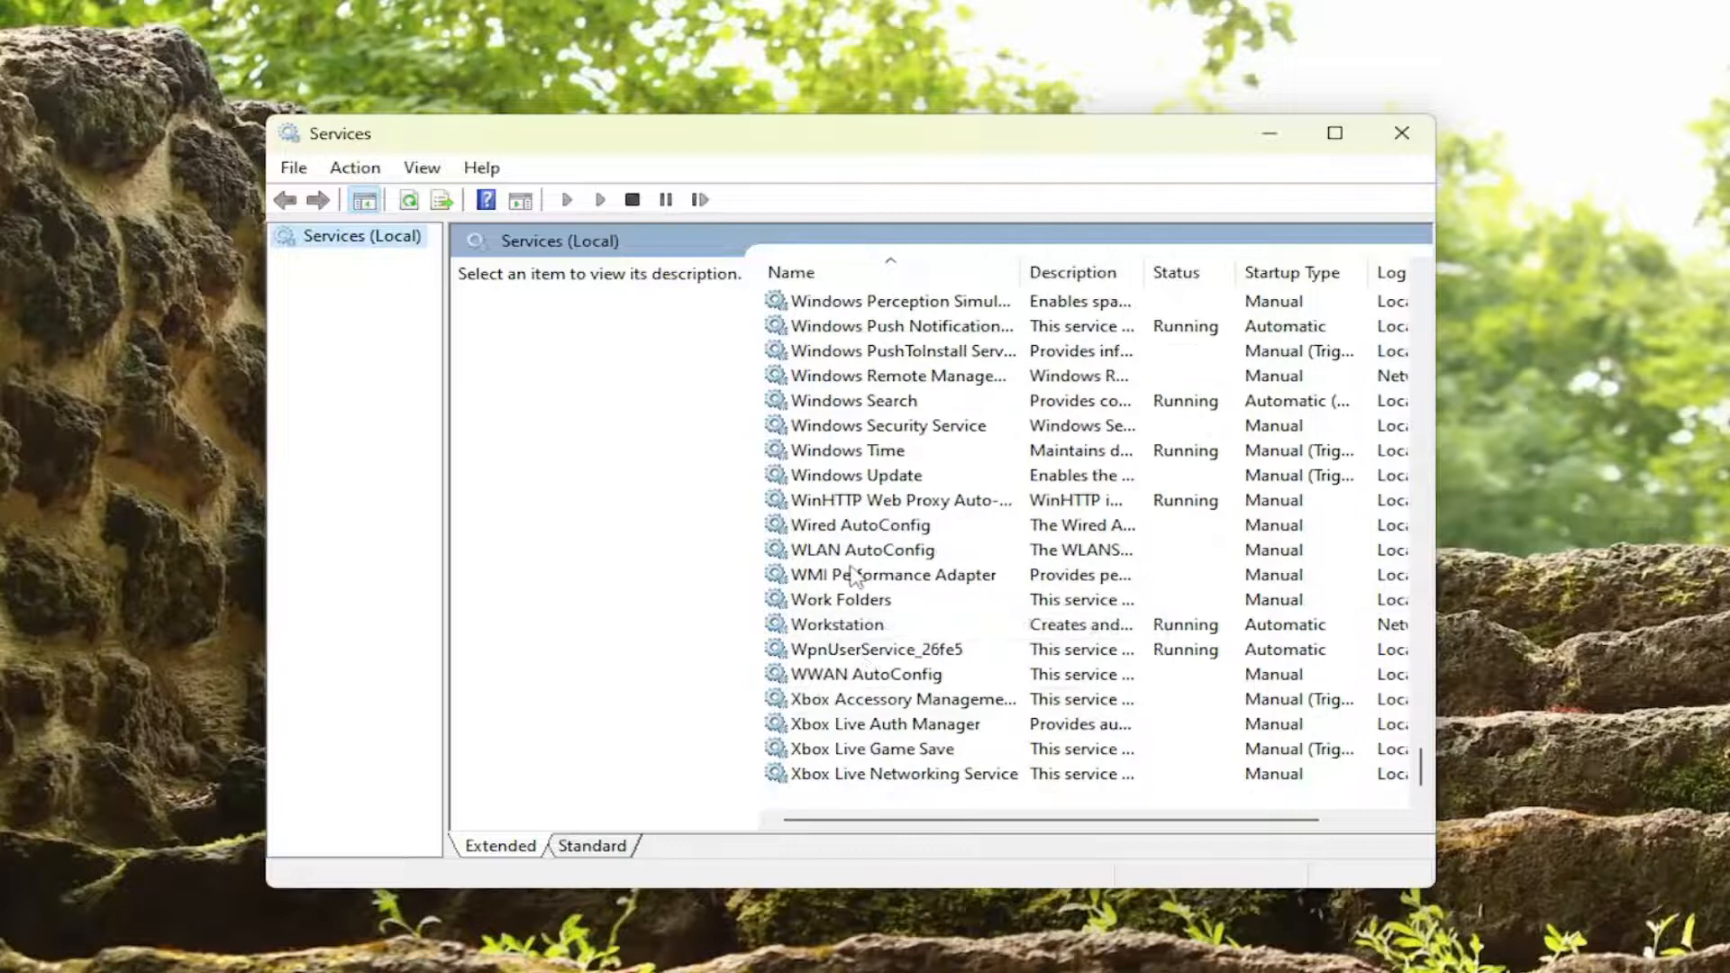
Step: Set Windows Search's startup type to Automatic, confirm, and close Services
double_click(852, 400)
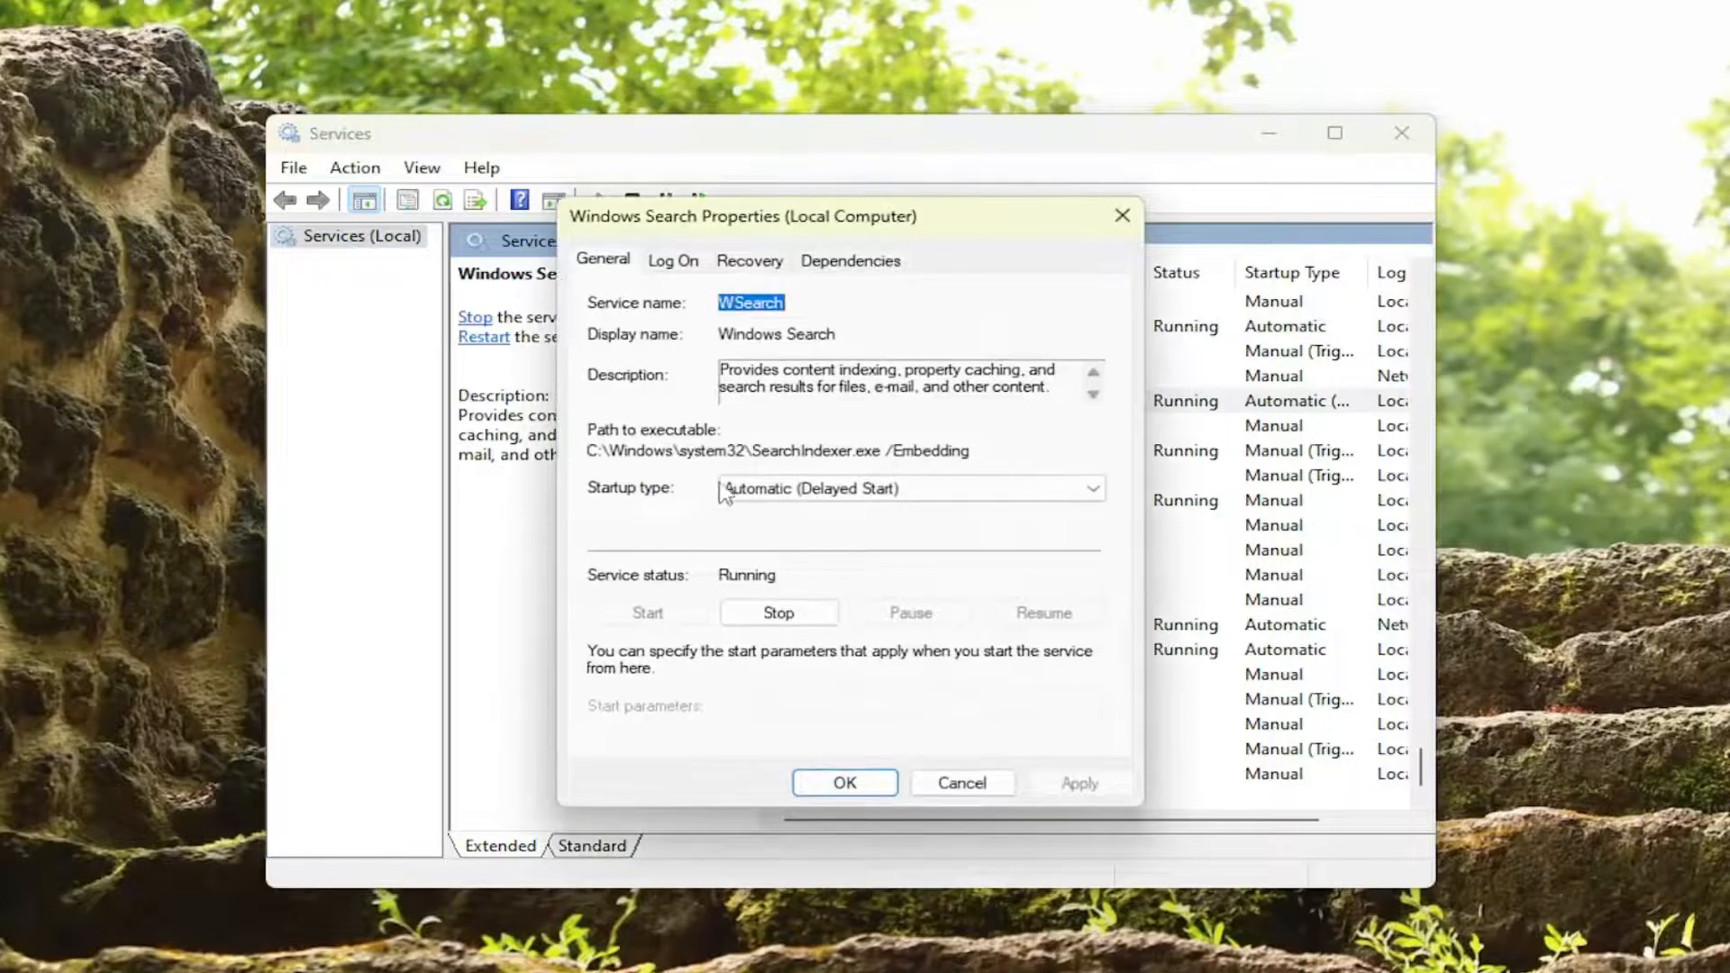
left_click(908, 488)
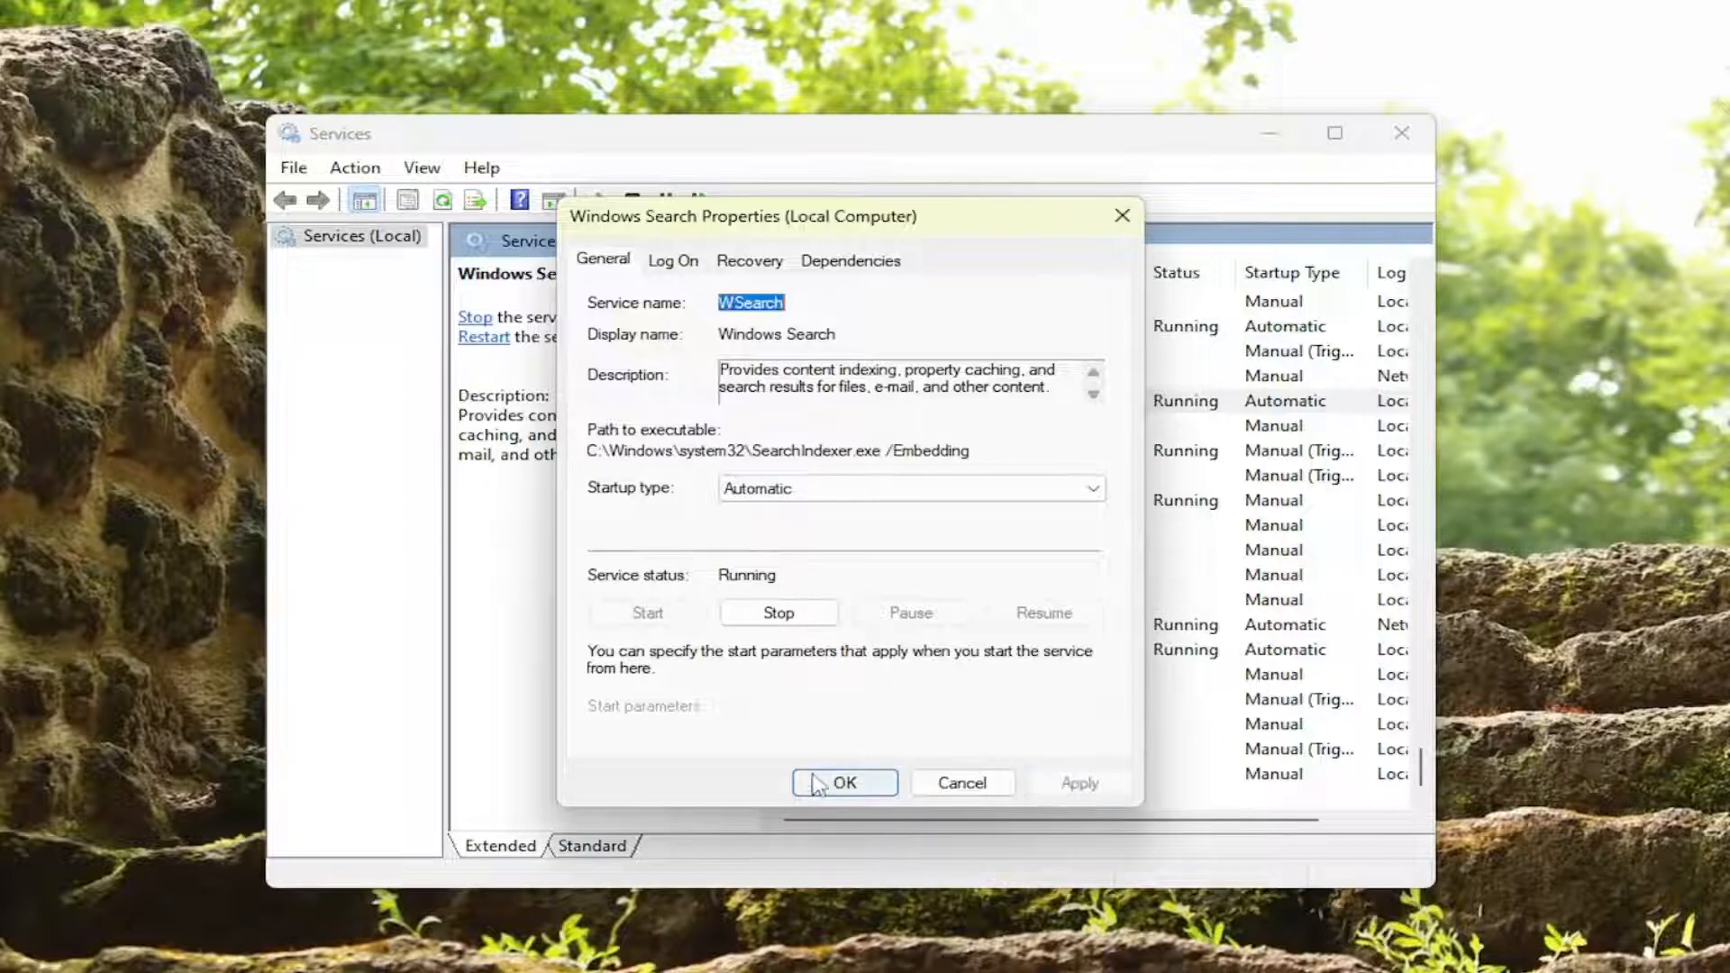
left_click(843, 782)
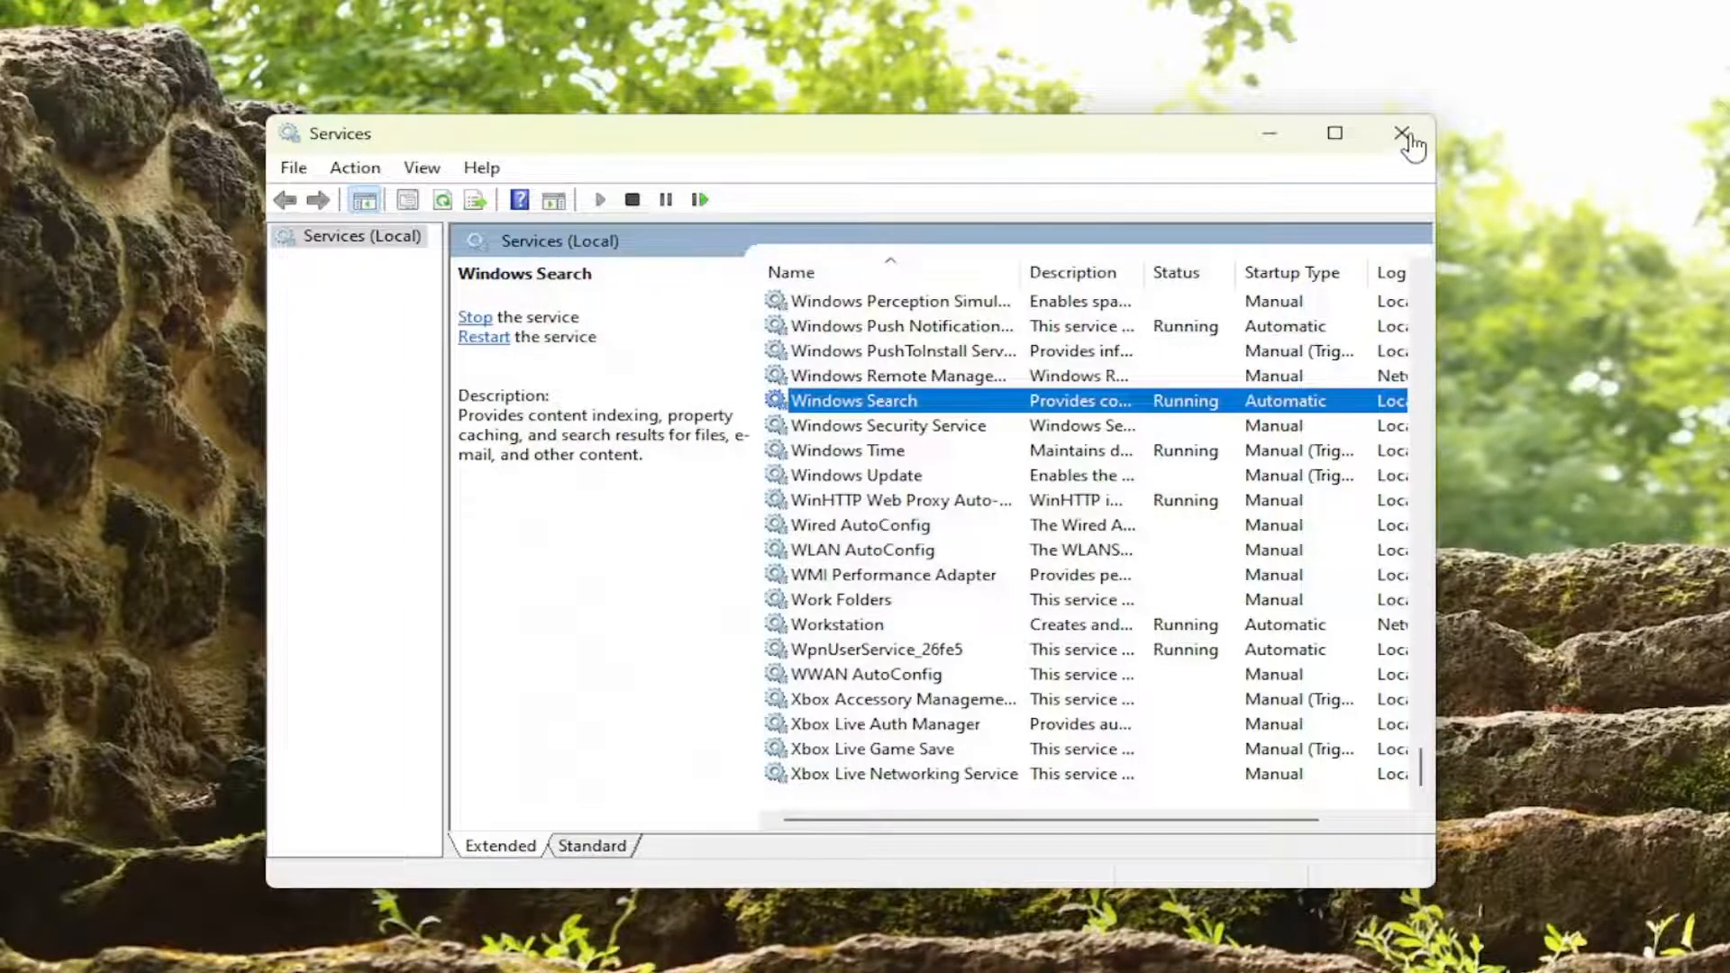
left_click(1407, 131)
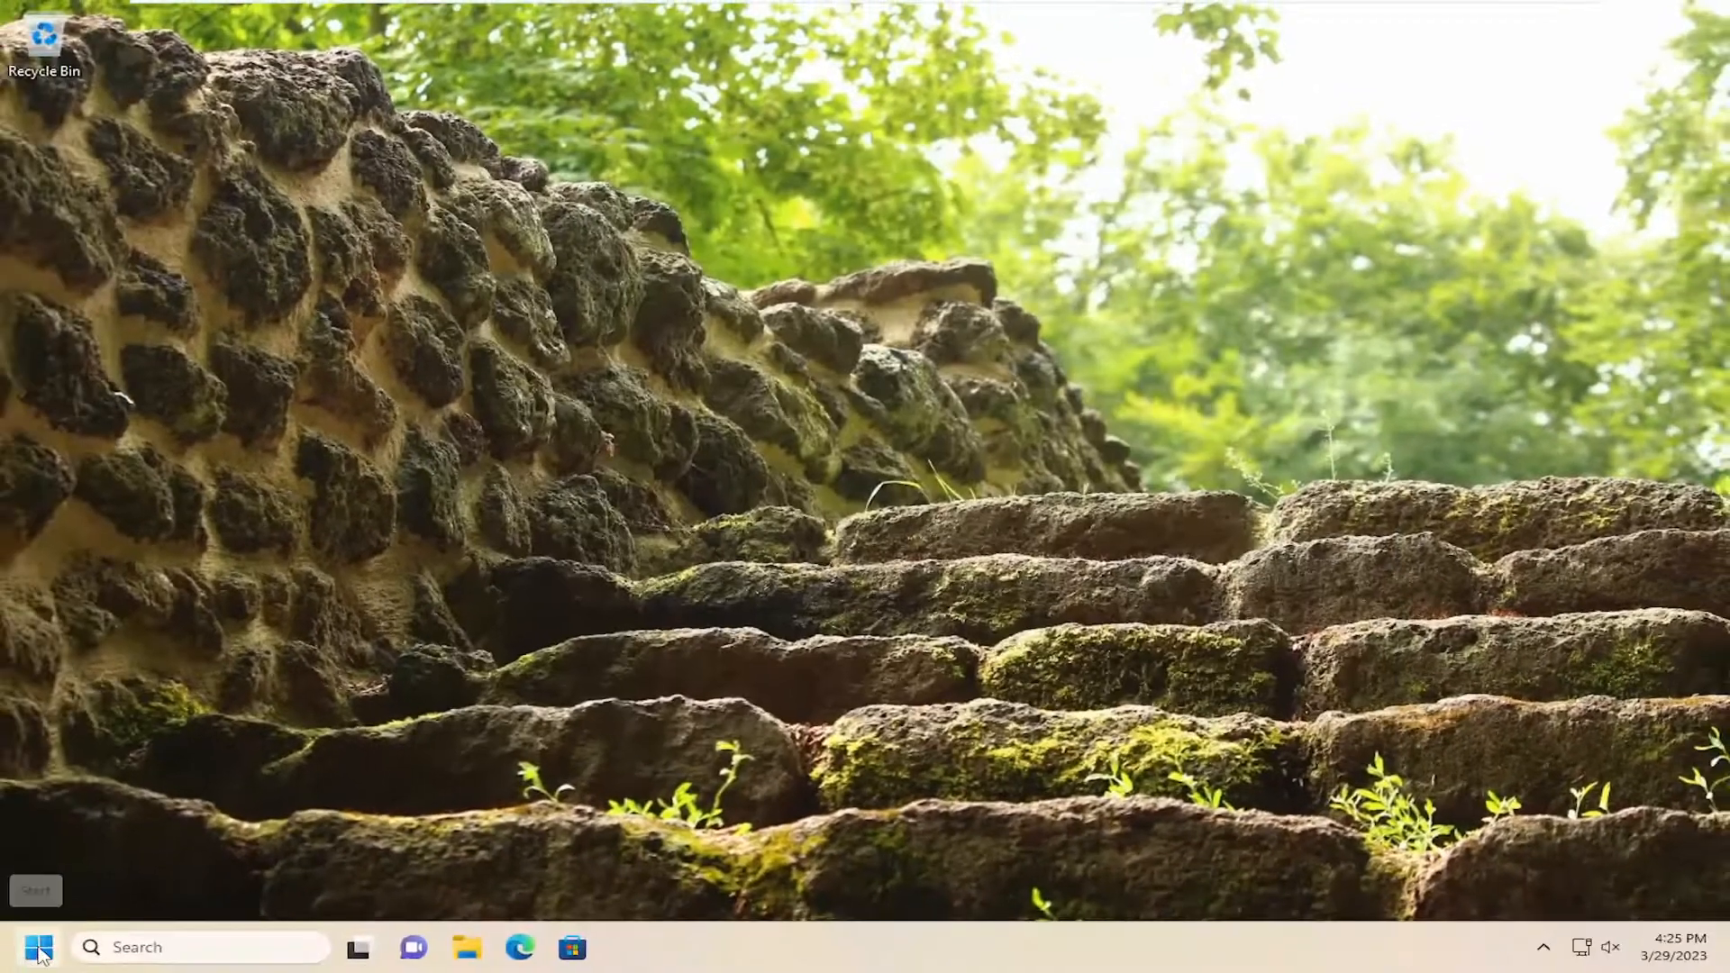
Step: From Task Manager run a new task 'cmd' with administrative privileges, opening an elevated Command Prompt
right_click(38, 946)
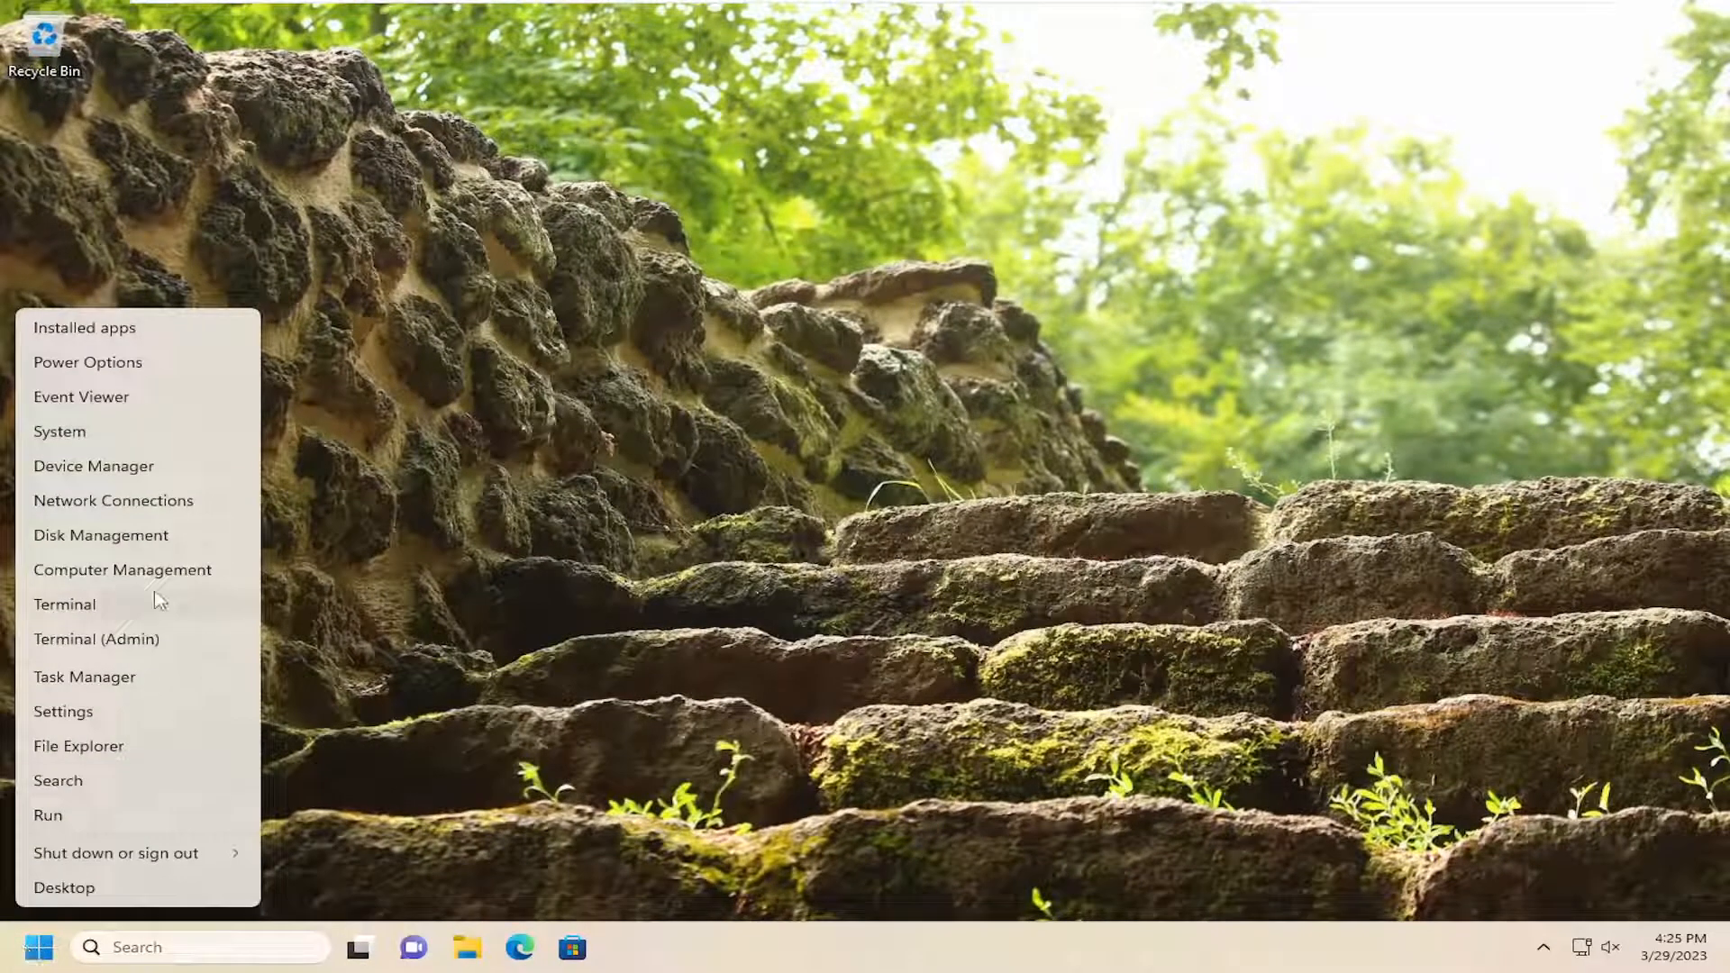
left_click(85, 676)
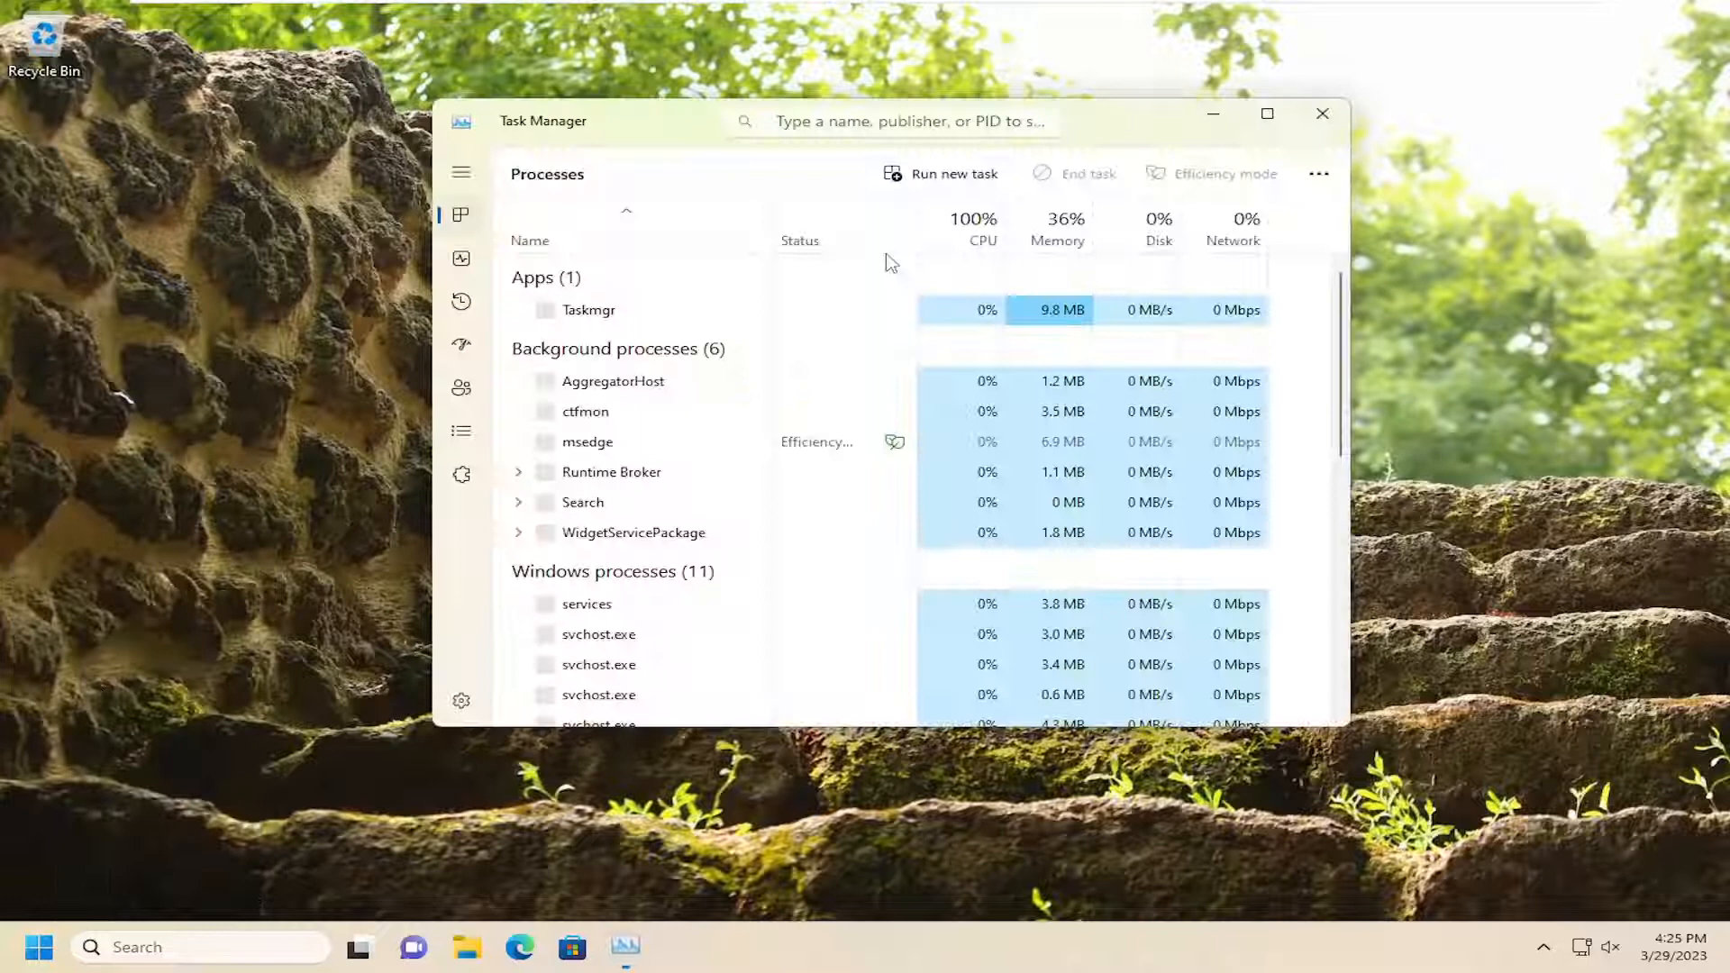
left_click(940, 173)
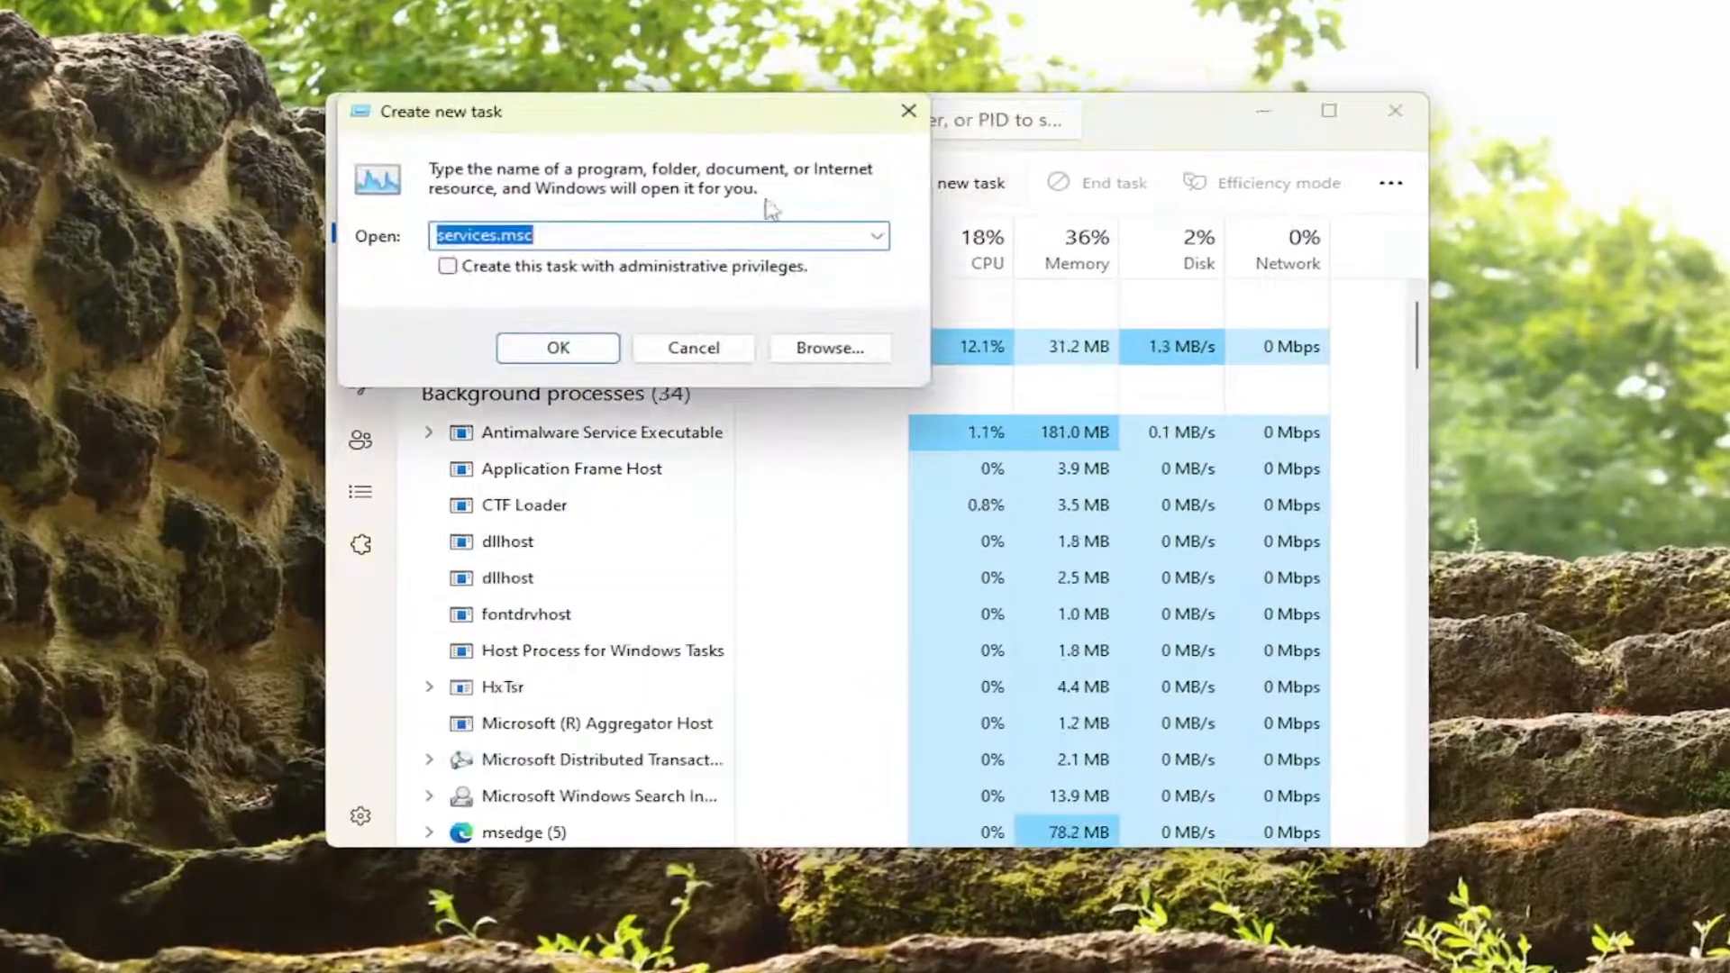
type("cmd")
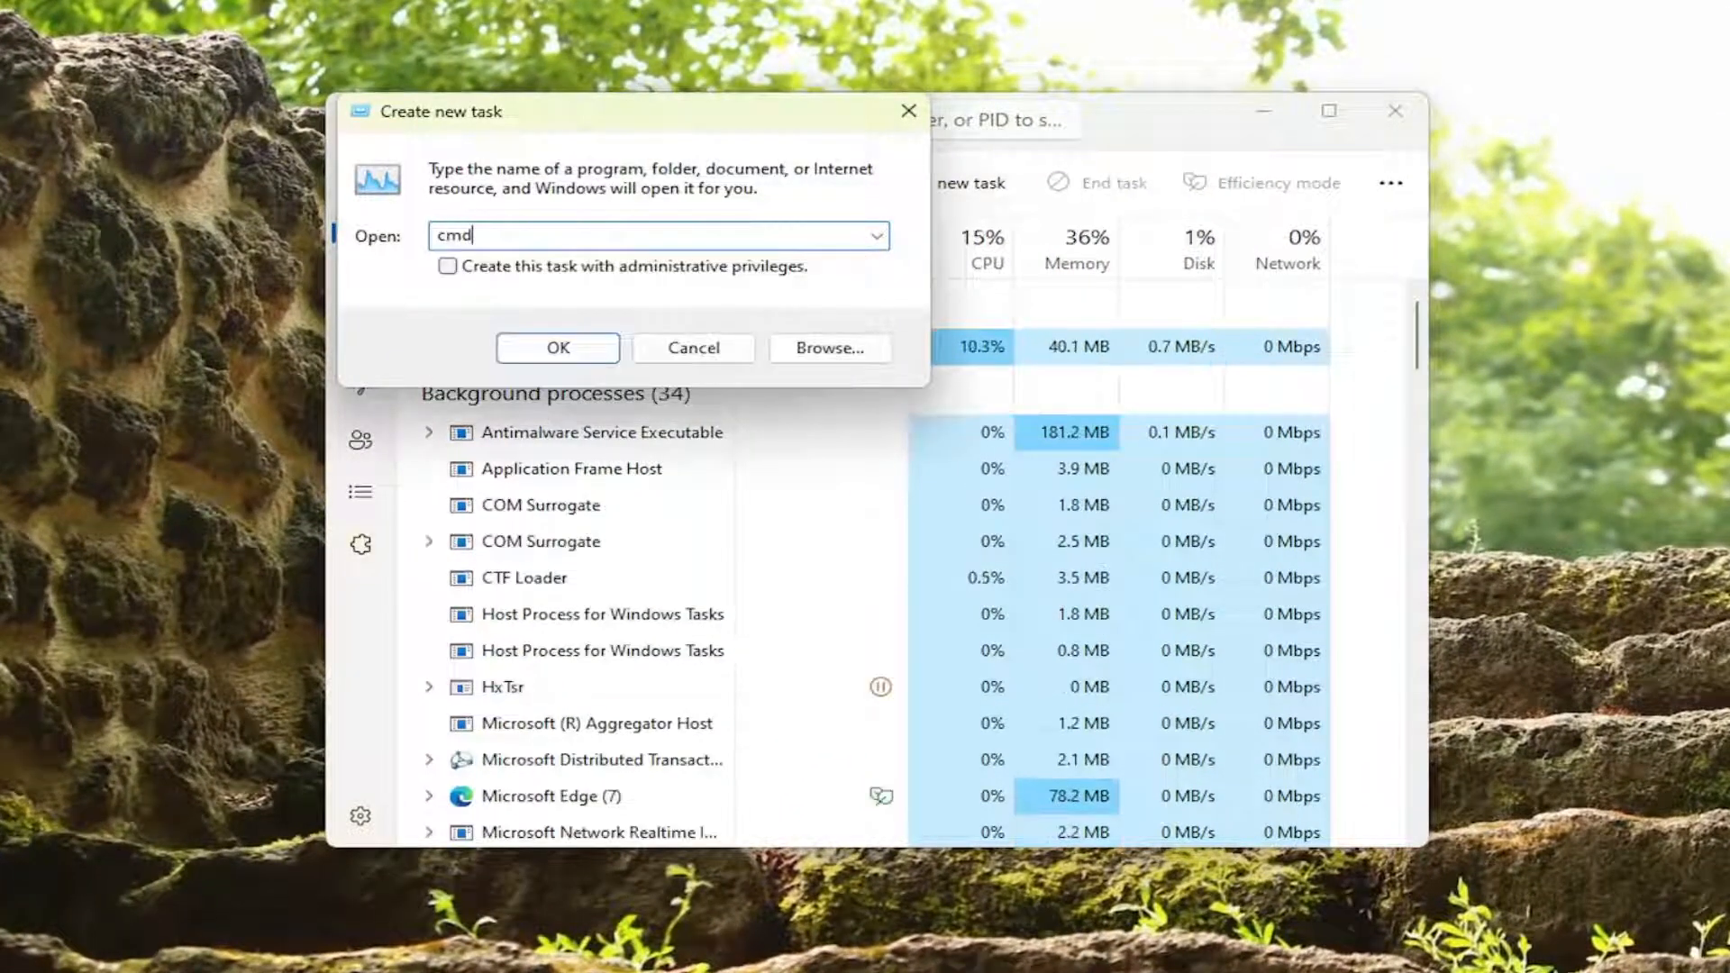
left_click(448, 267)
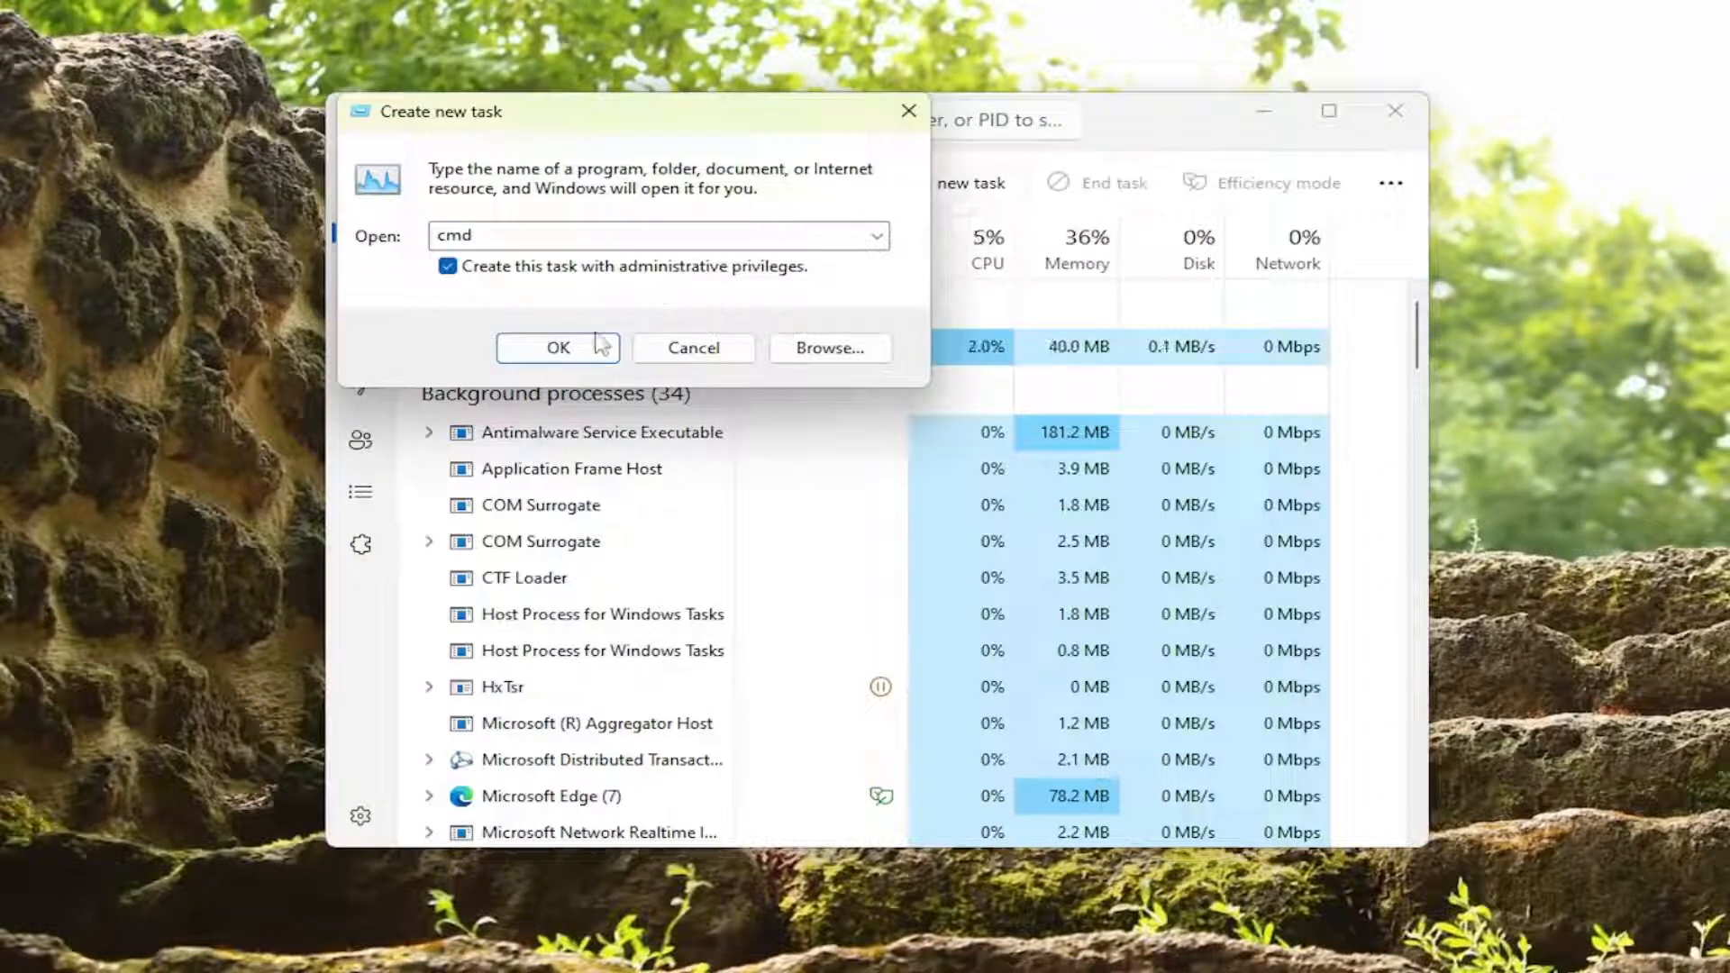
left_click(556, 346)
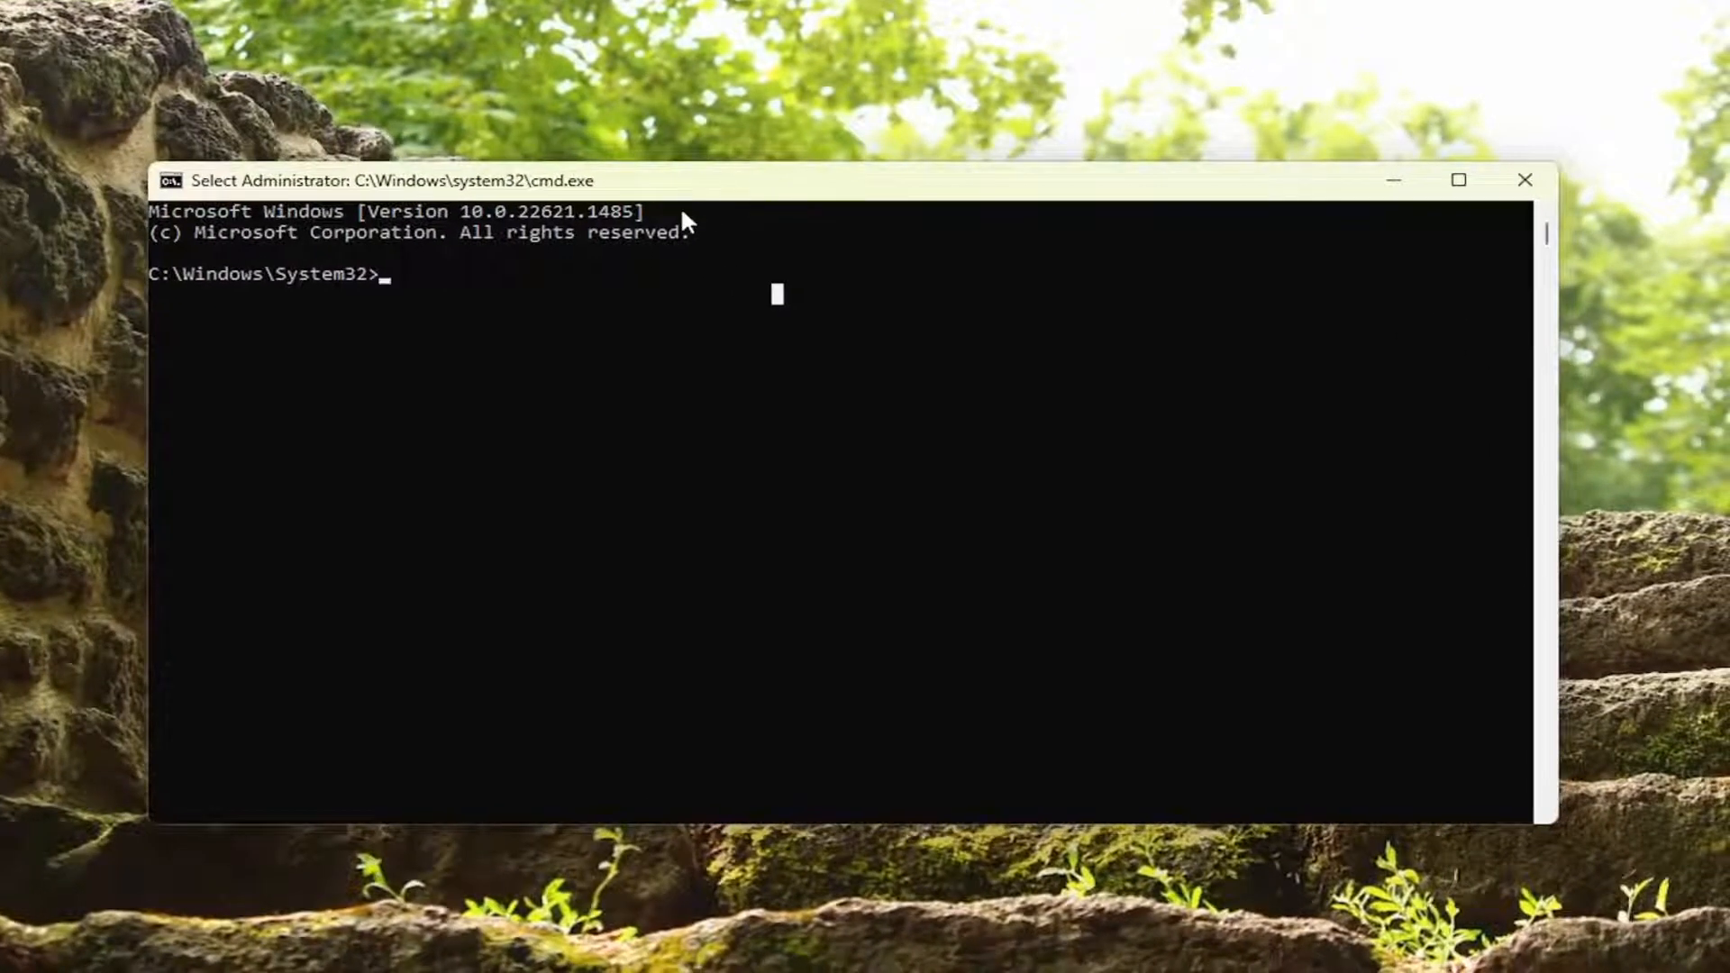
Step: Run sfc /scannow in the elevated Command Prompt to check system files
type("sfc")
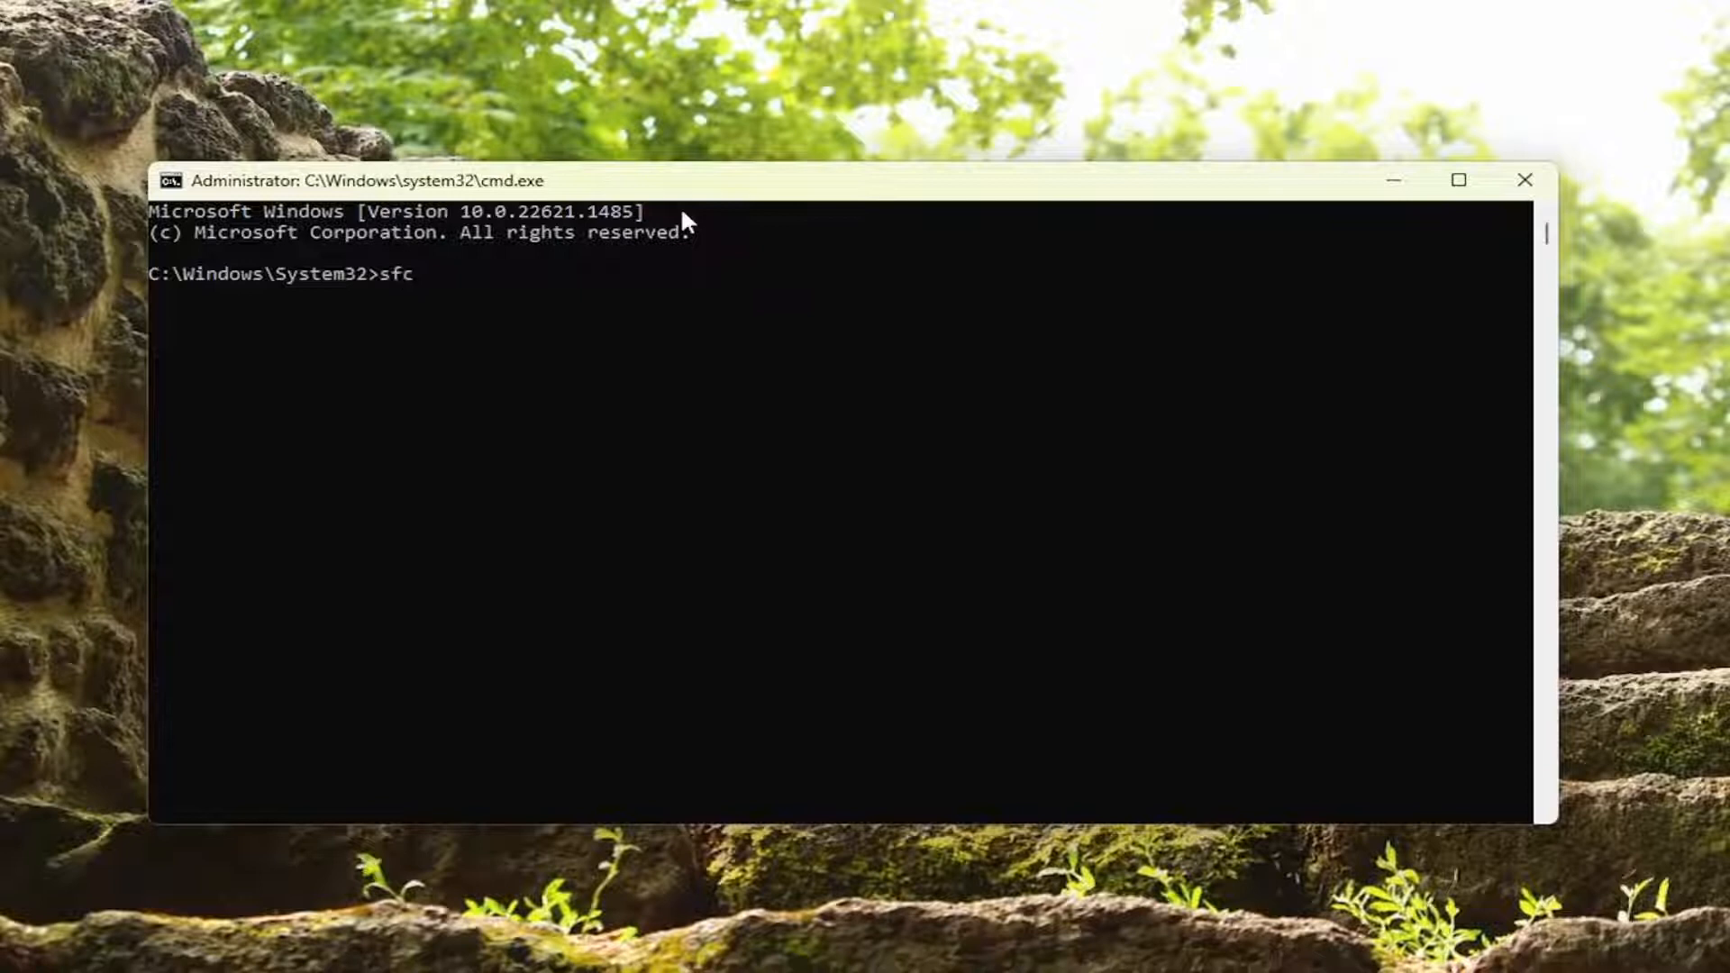
type("/scanno")
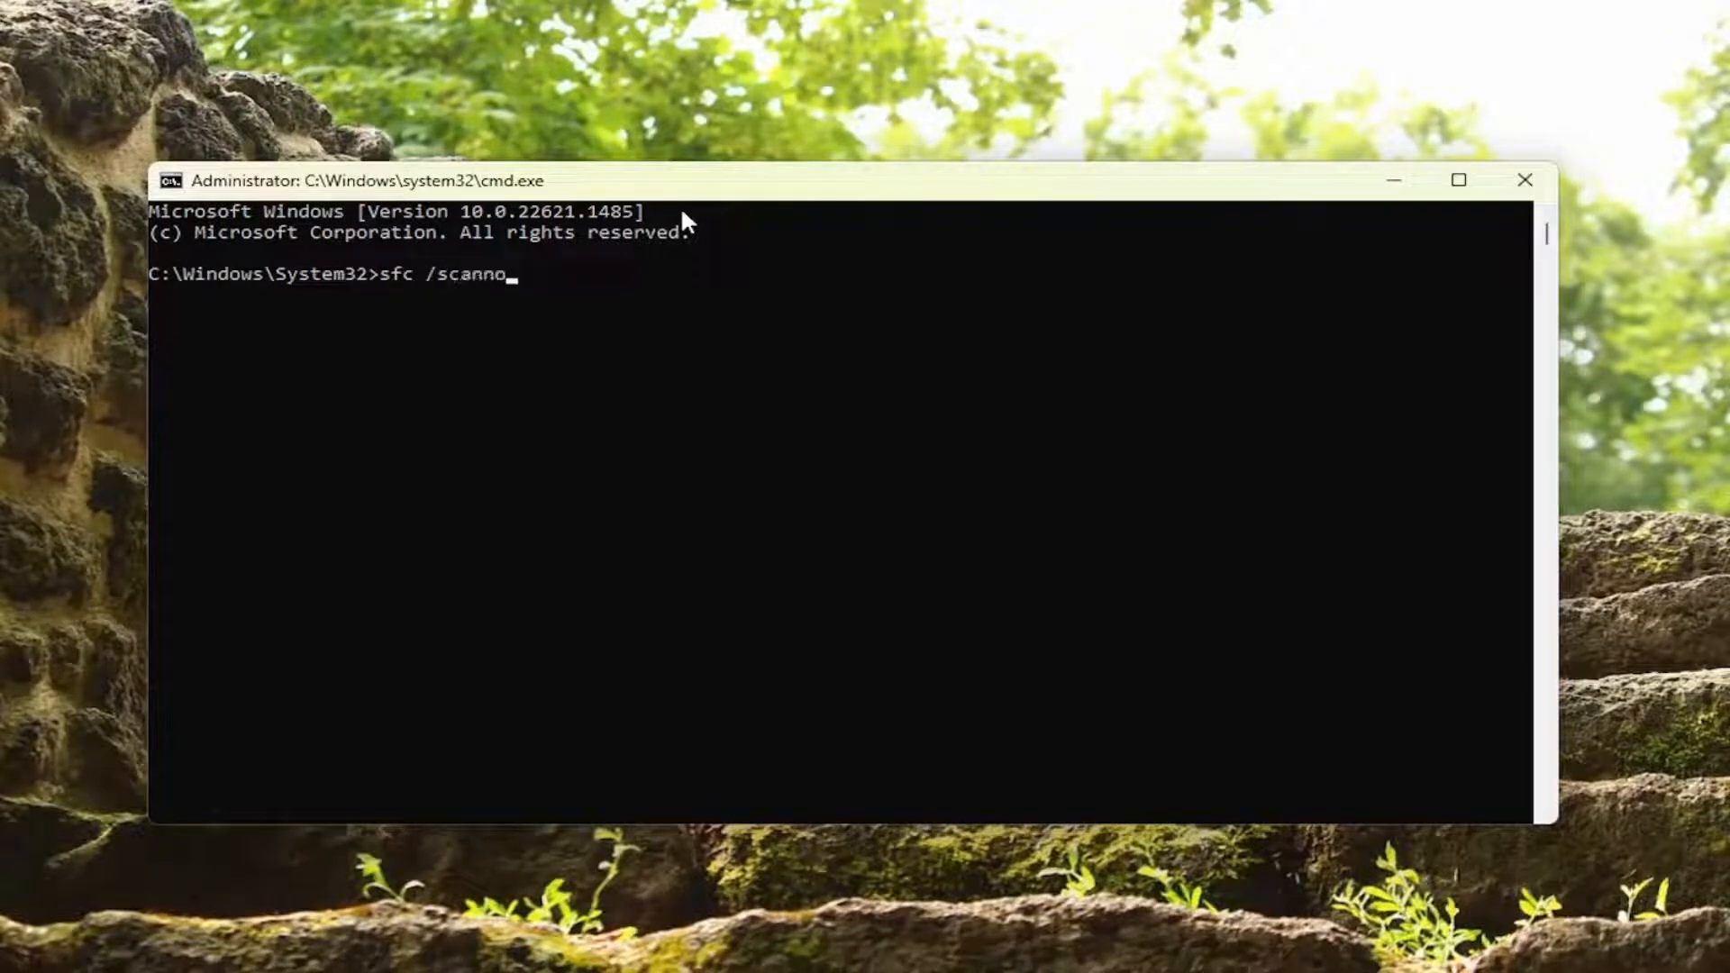
type("w")
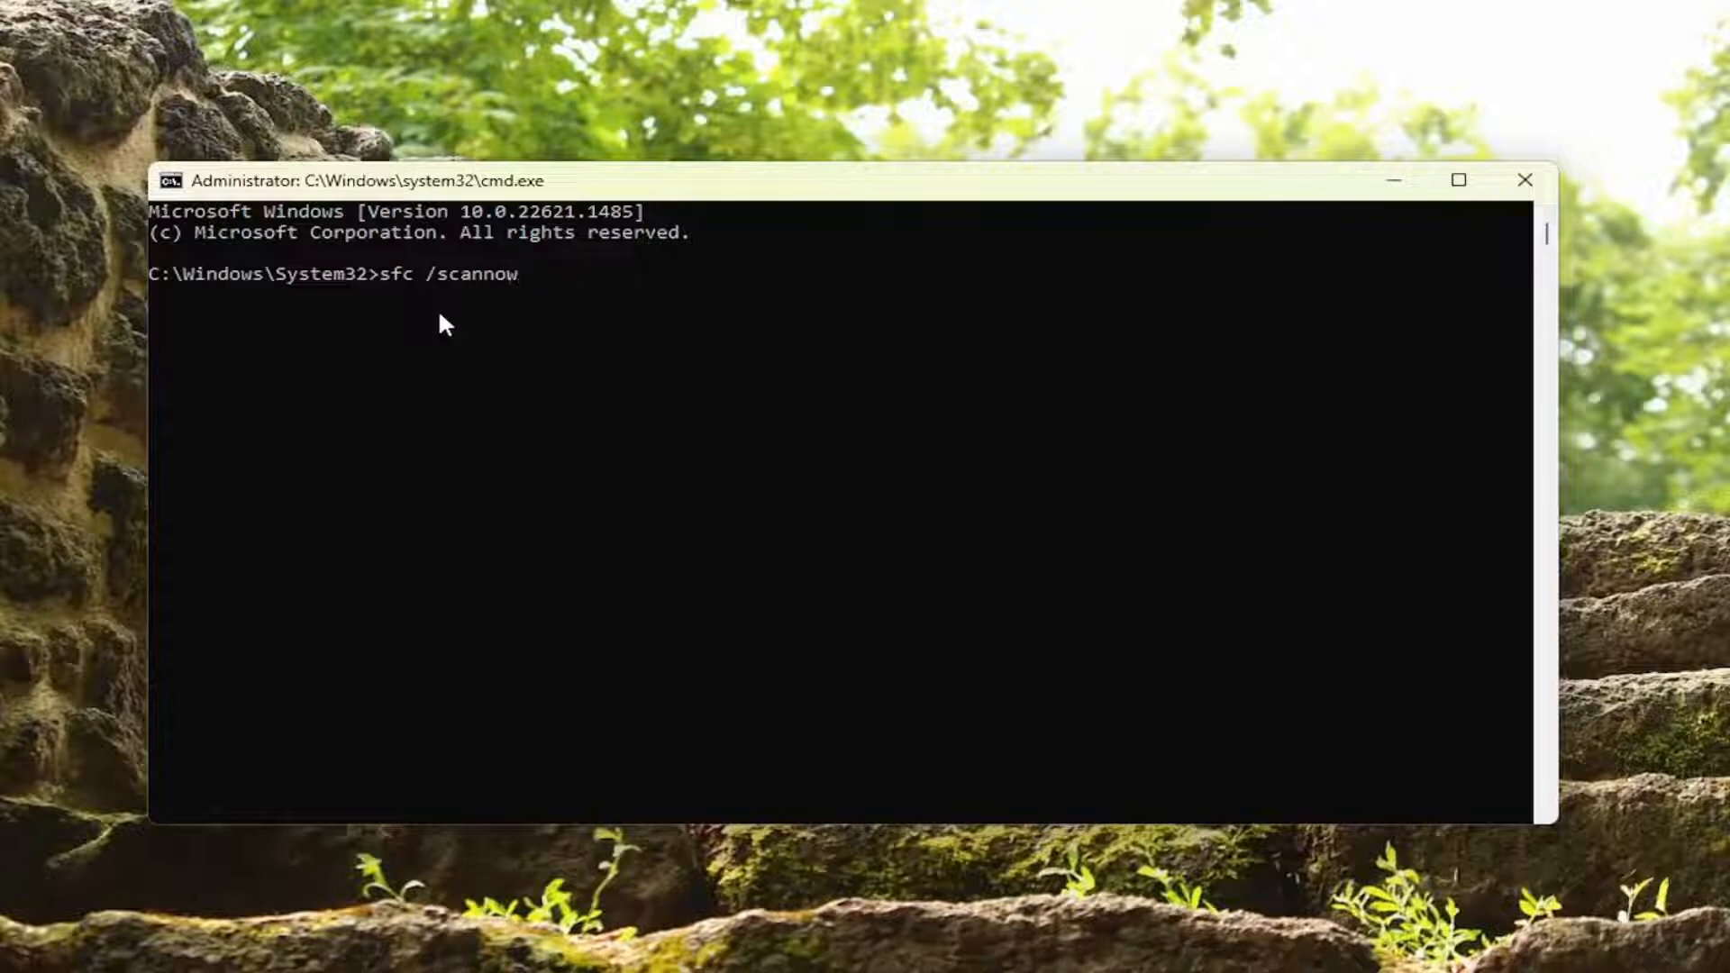
key("enter")
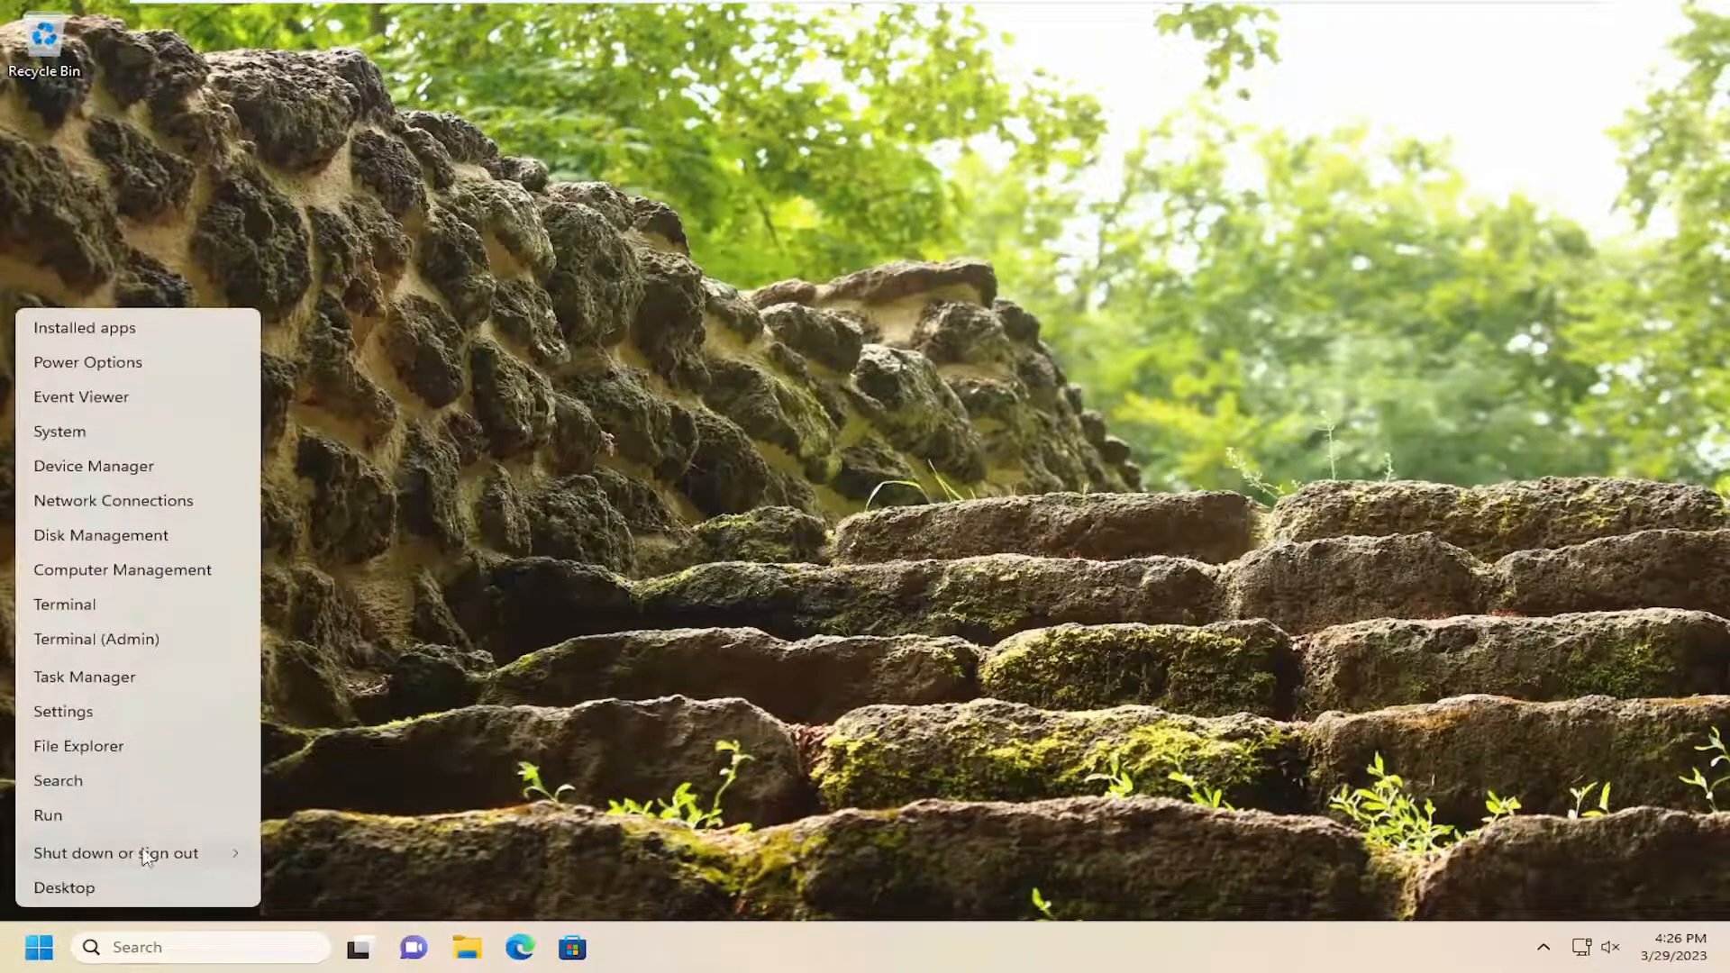
Step: Choose Restart from the Start menu's shut-down options to reboot the computer
left_click(115, 853)
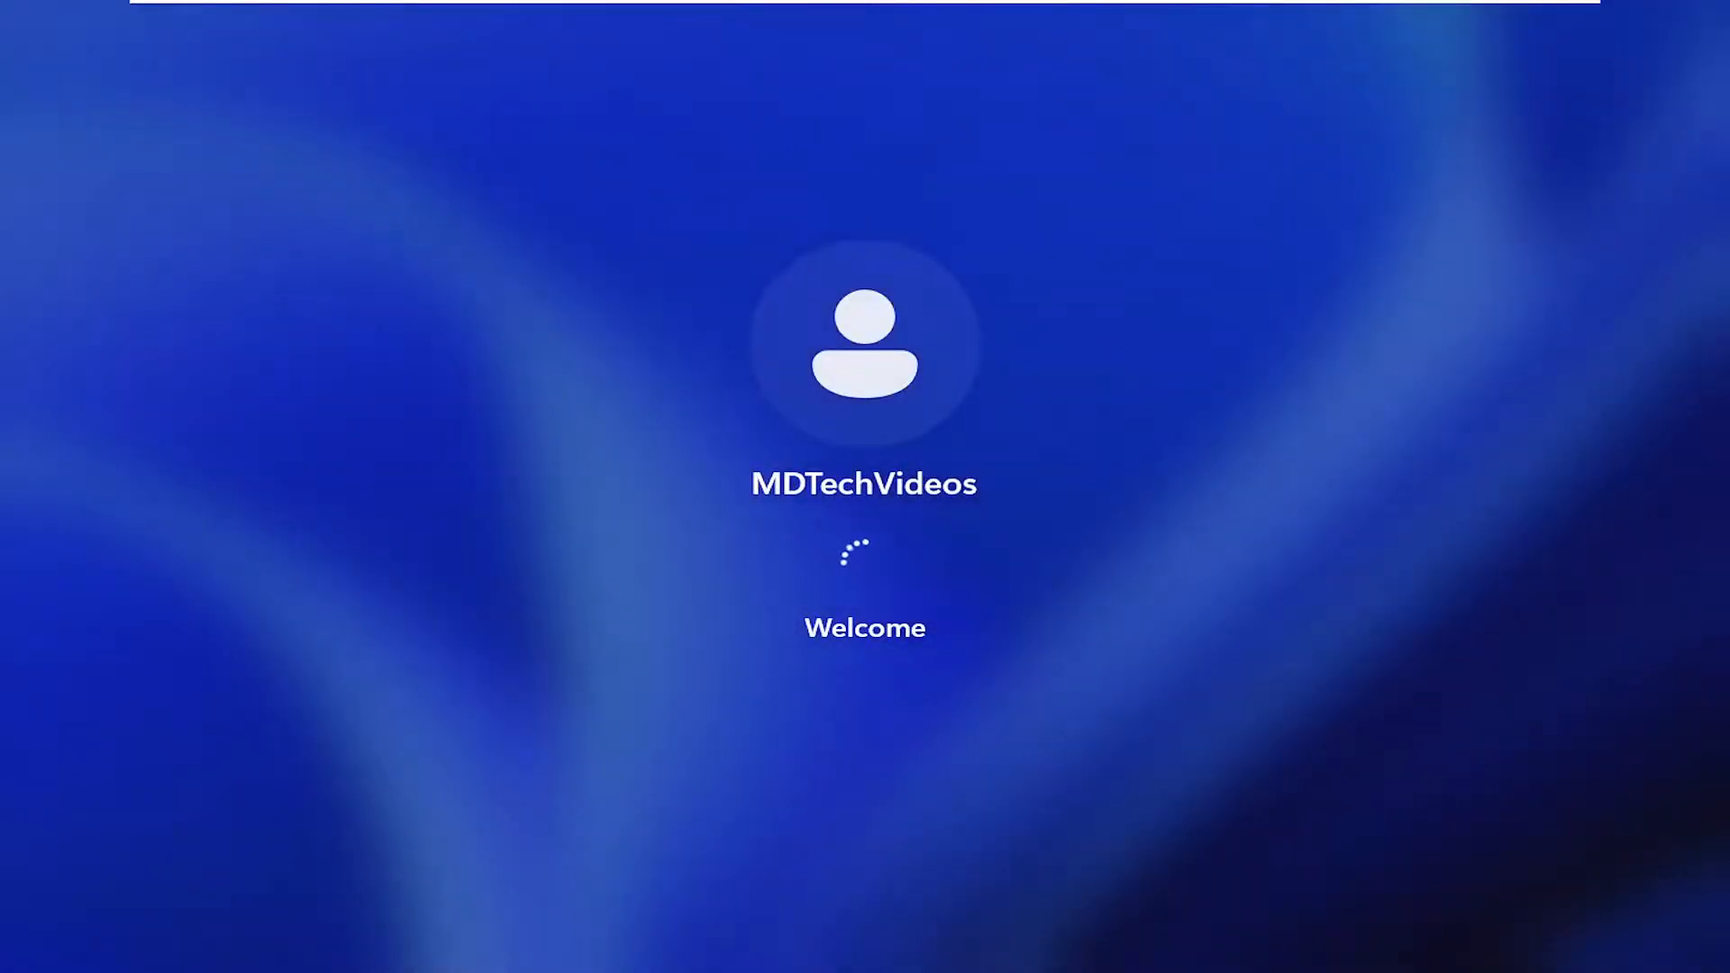